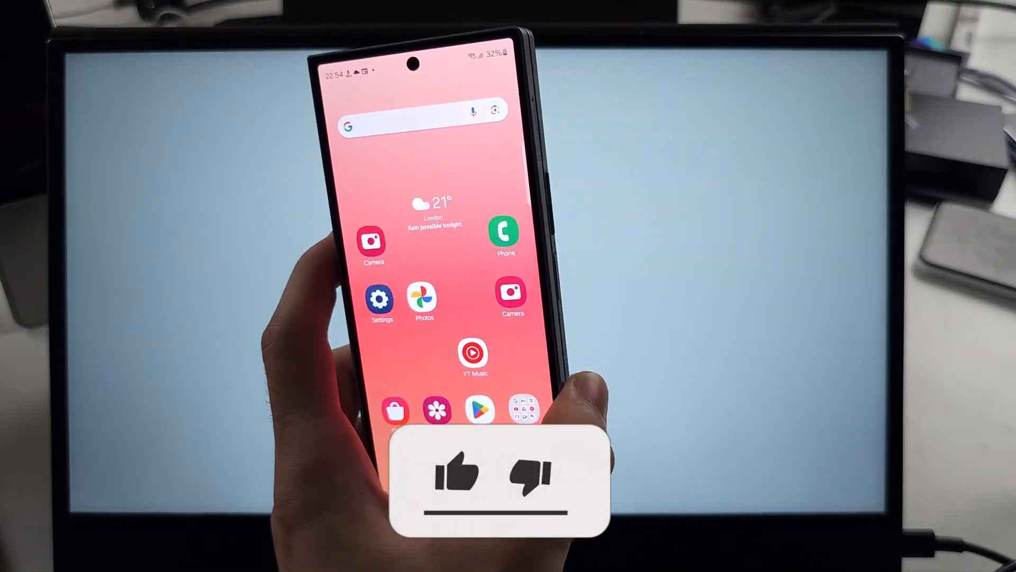
left_click(460, 473)
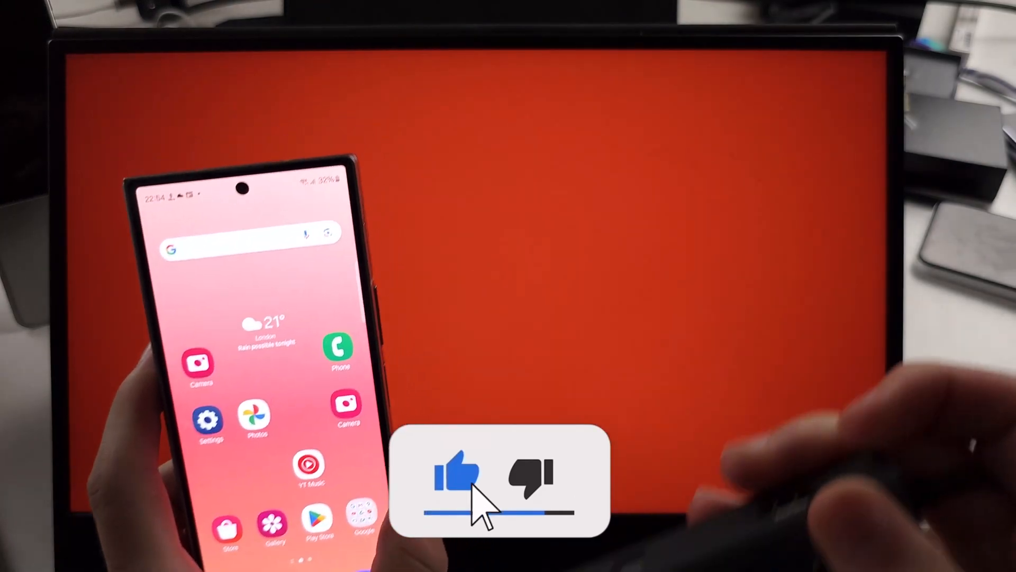